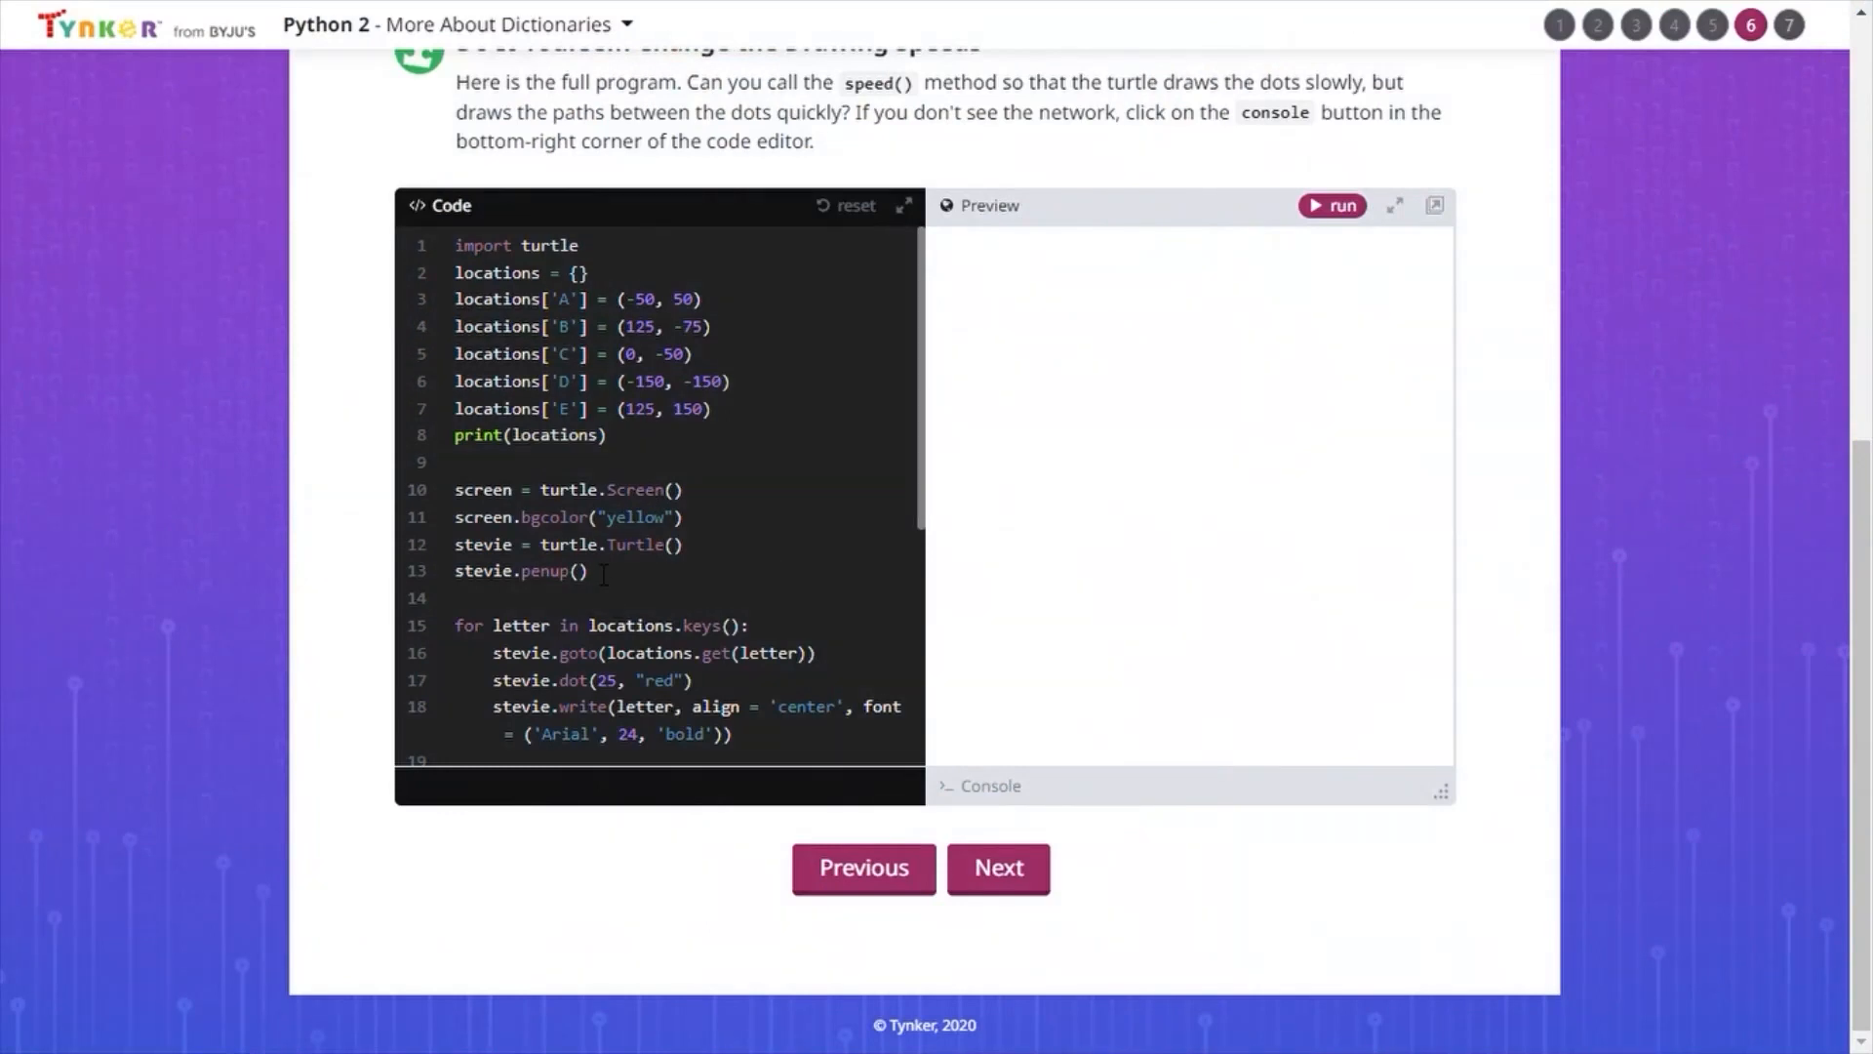
Exit the dictionary lesson's drawing exercise and return to the Python 2 course map.
scroll("down", 3)
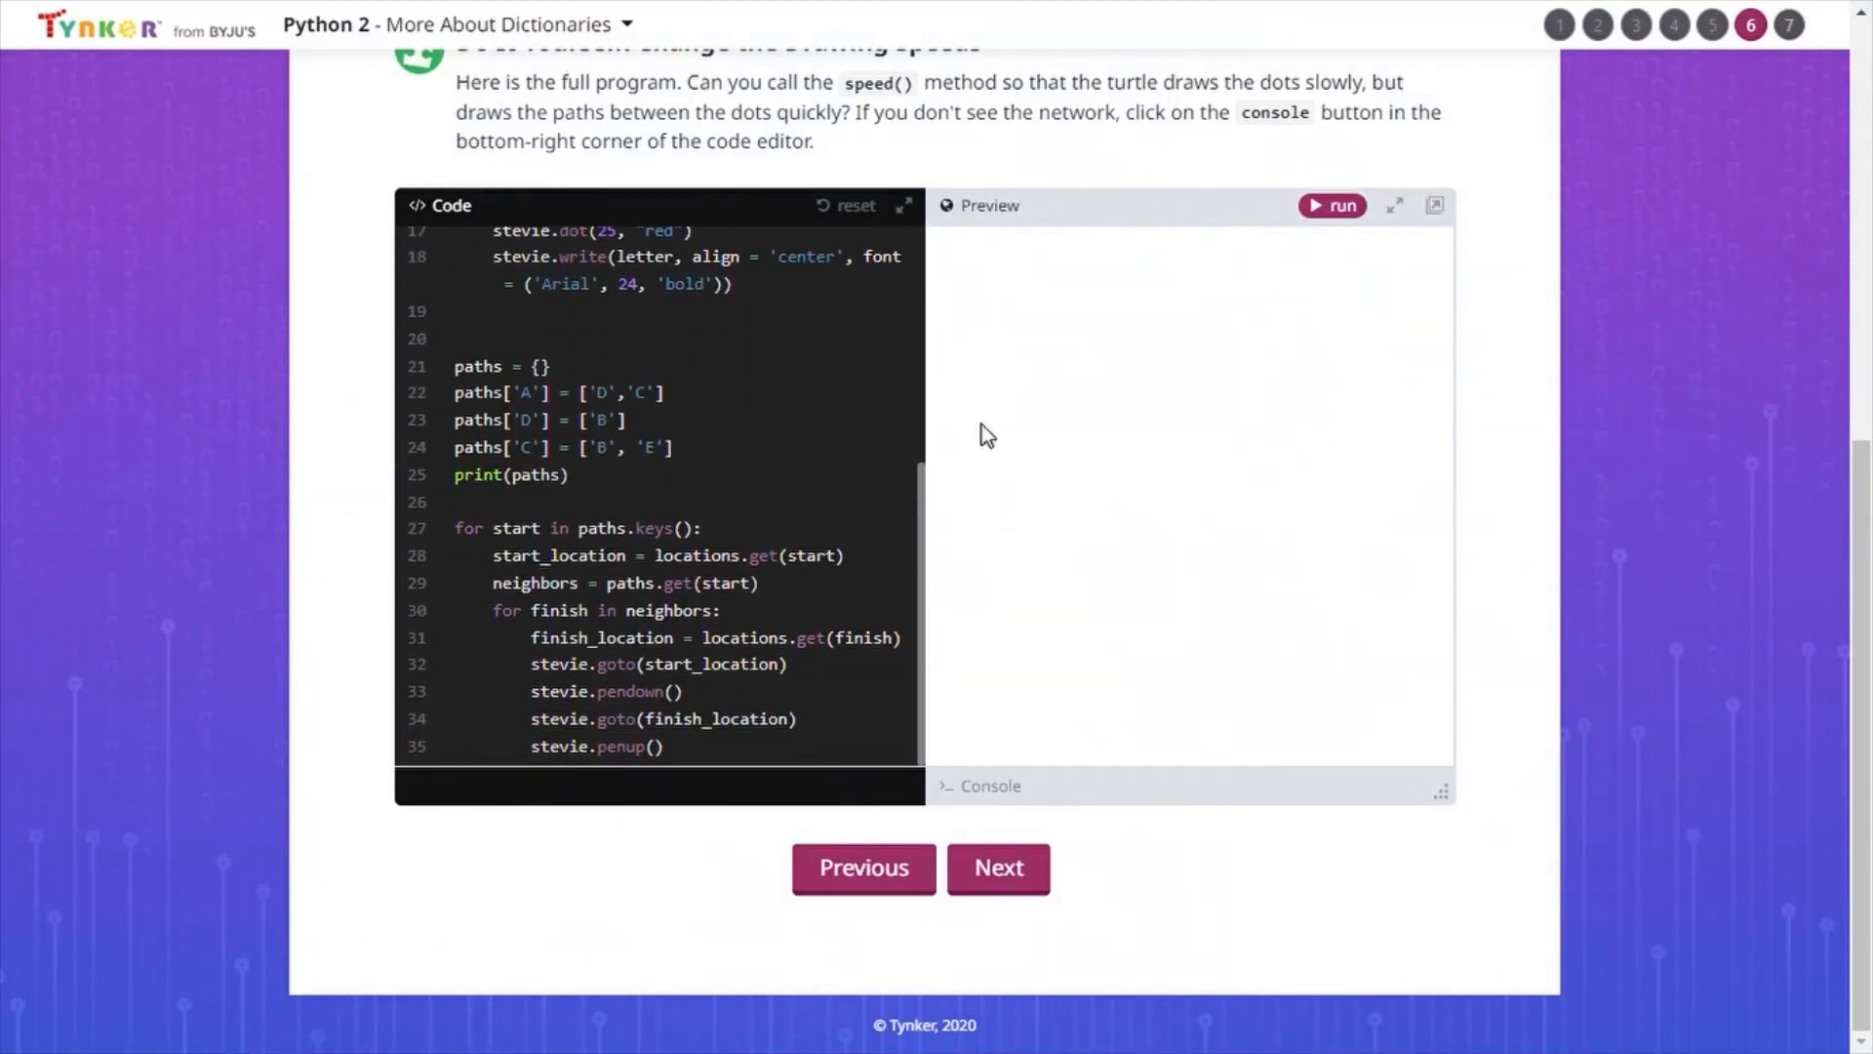
left_click(1329, 205)
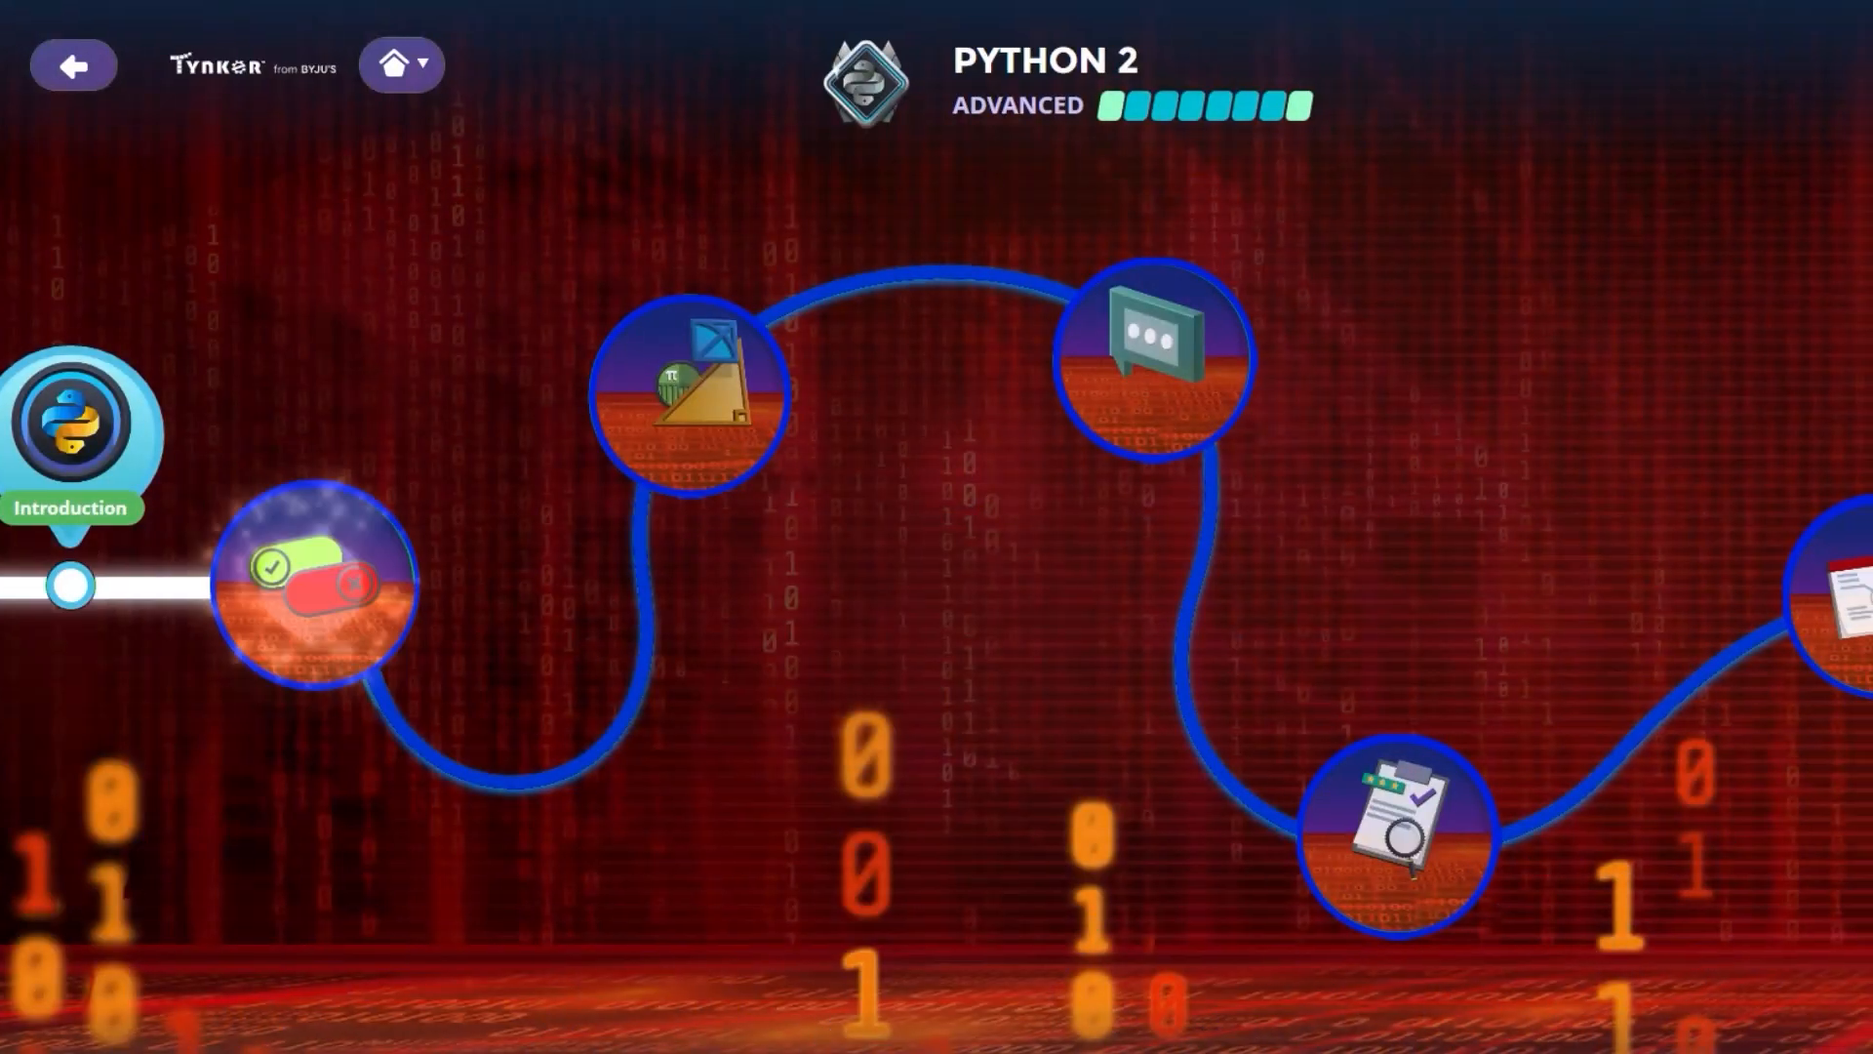
Scroll the course map right toward the 5.6 Tetris Sample project.
scroll("right", 3)
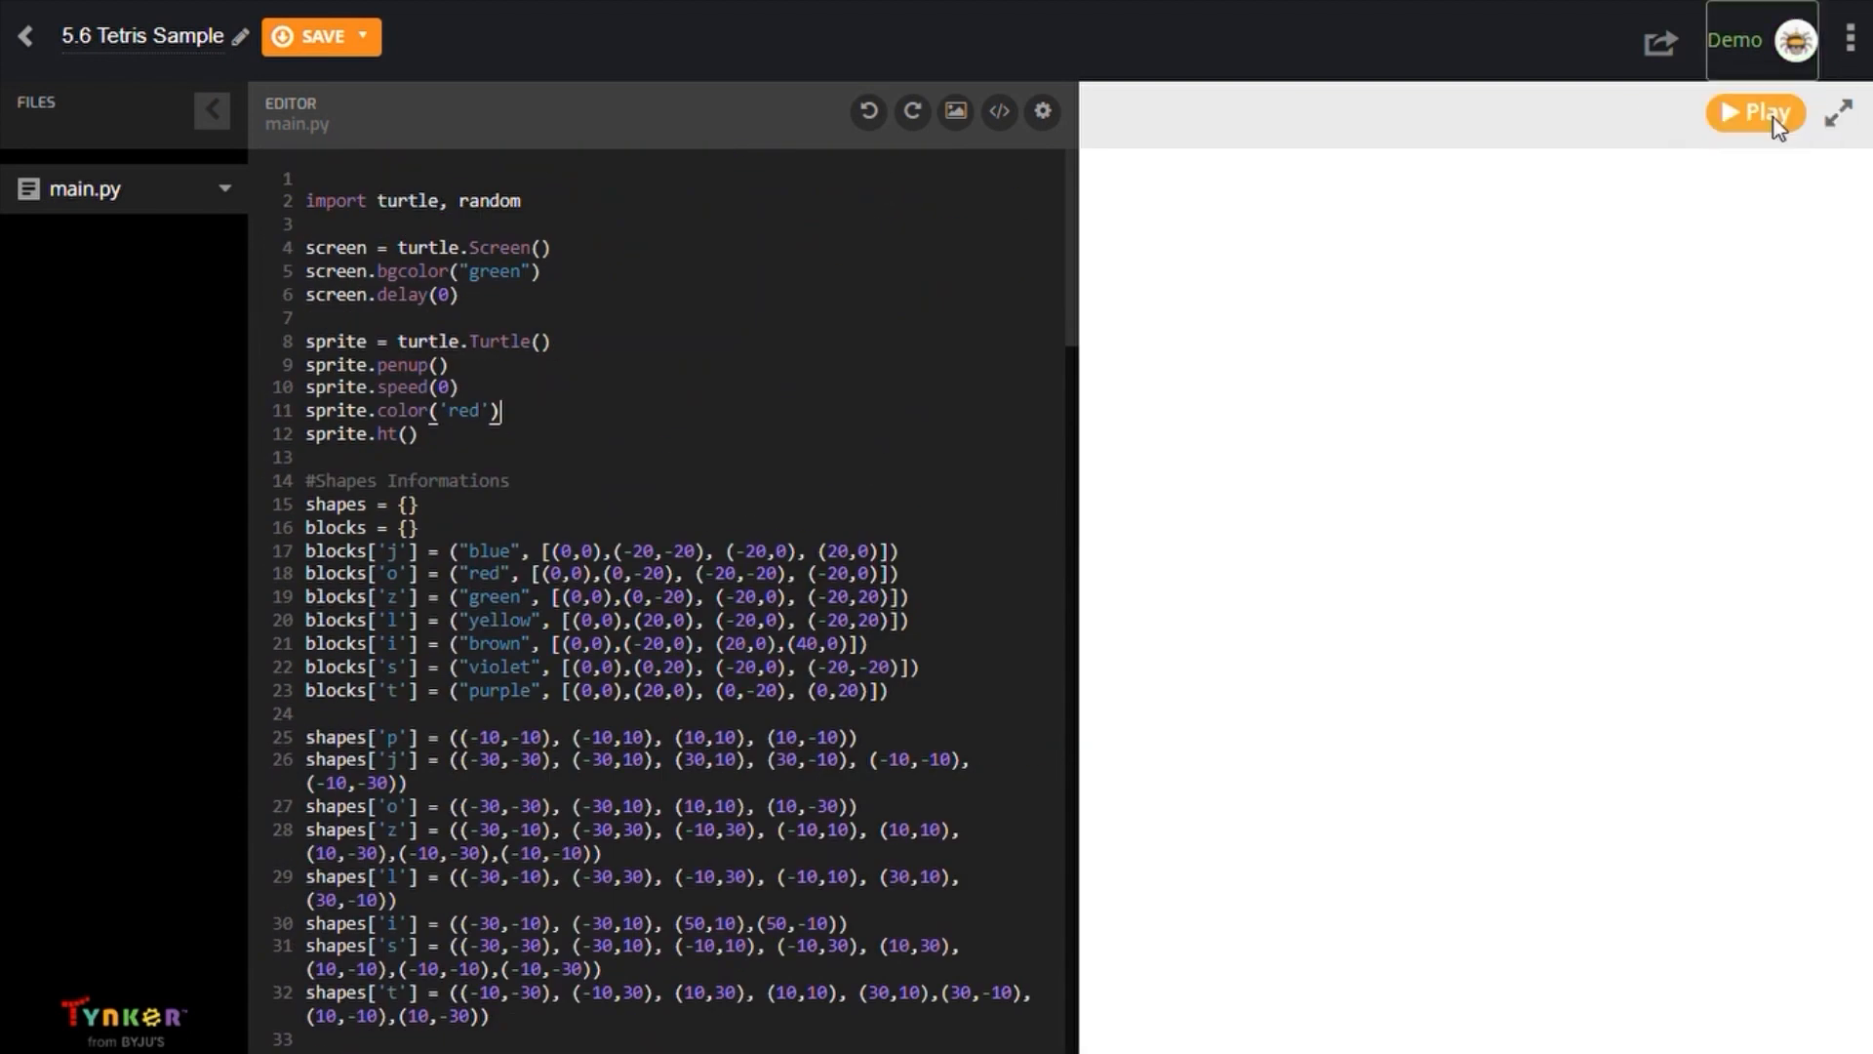
left_click(1754, 113)
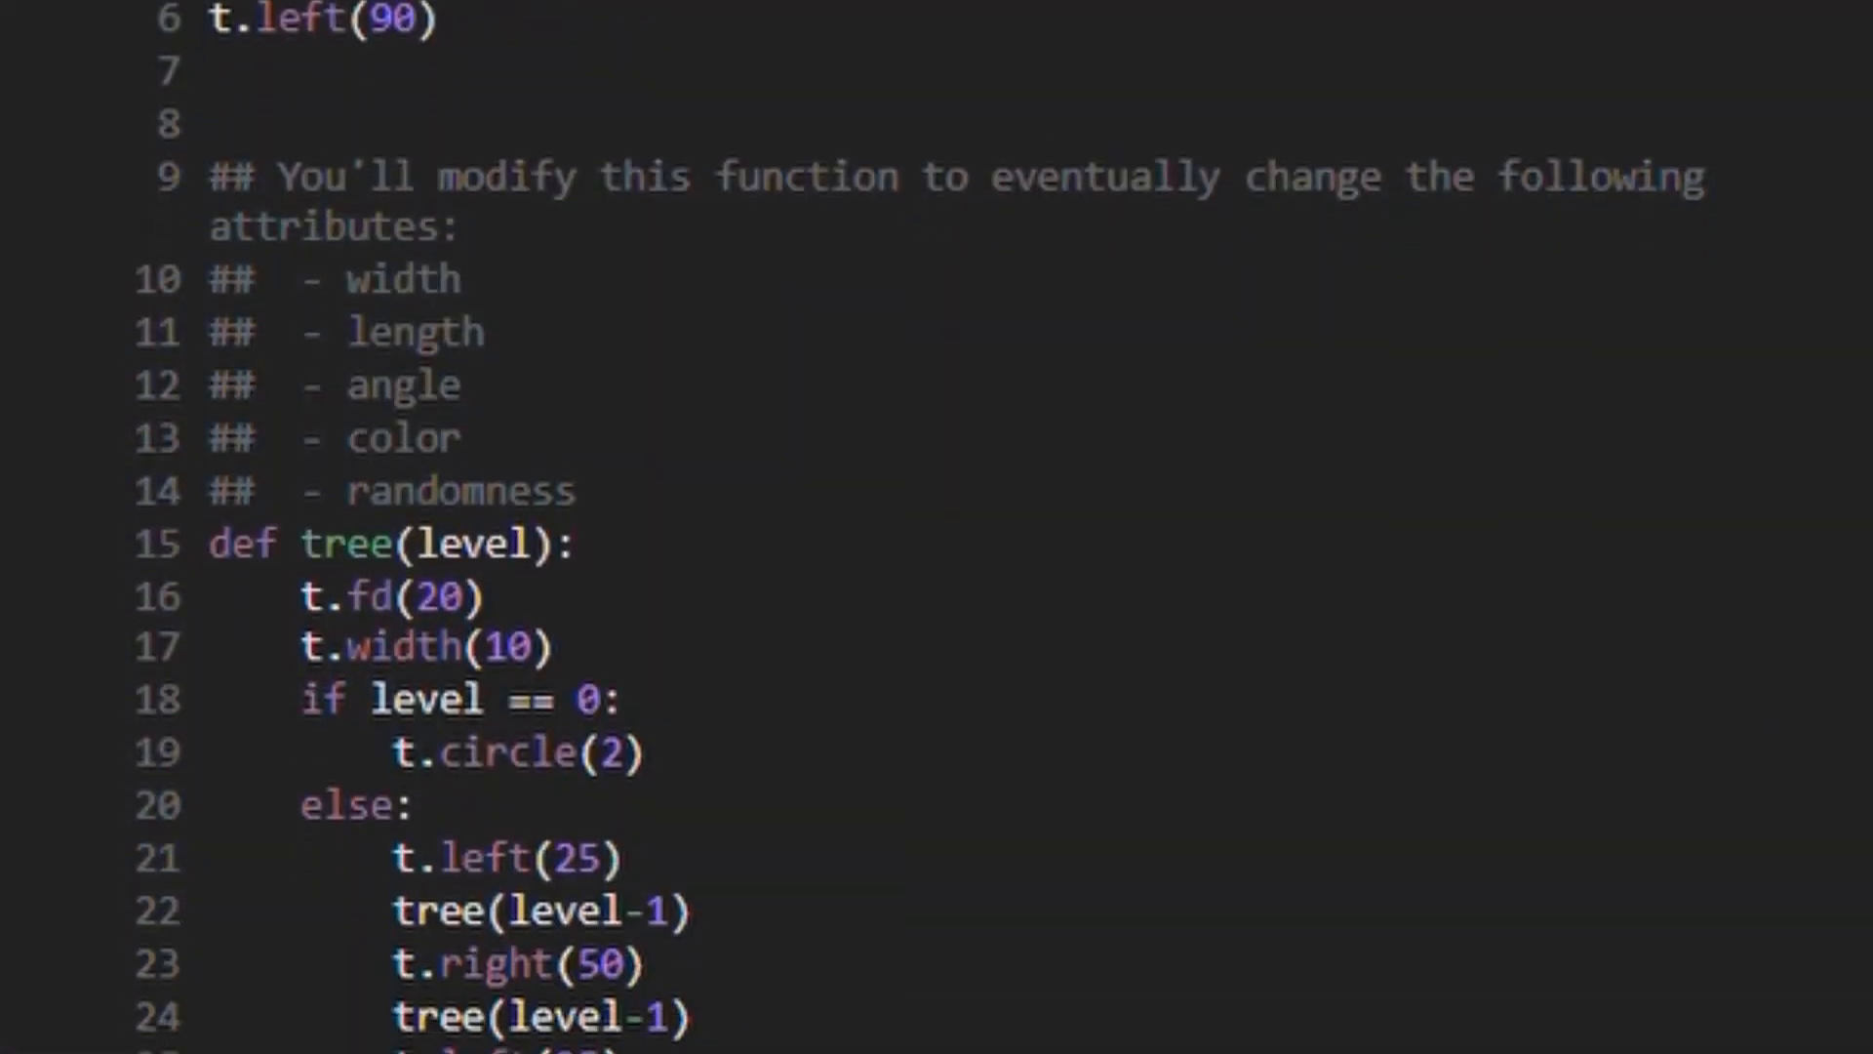
Start the Python 3 placement test via TEST YOUR SKILLS and submit the Question 1 answer.
scroll("down", 3)
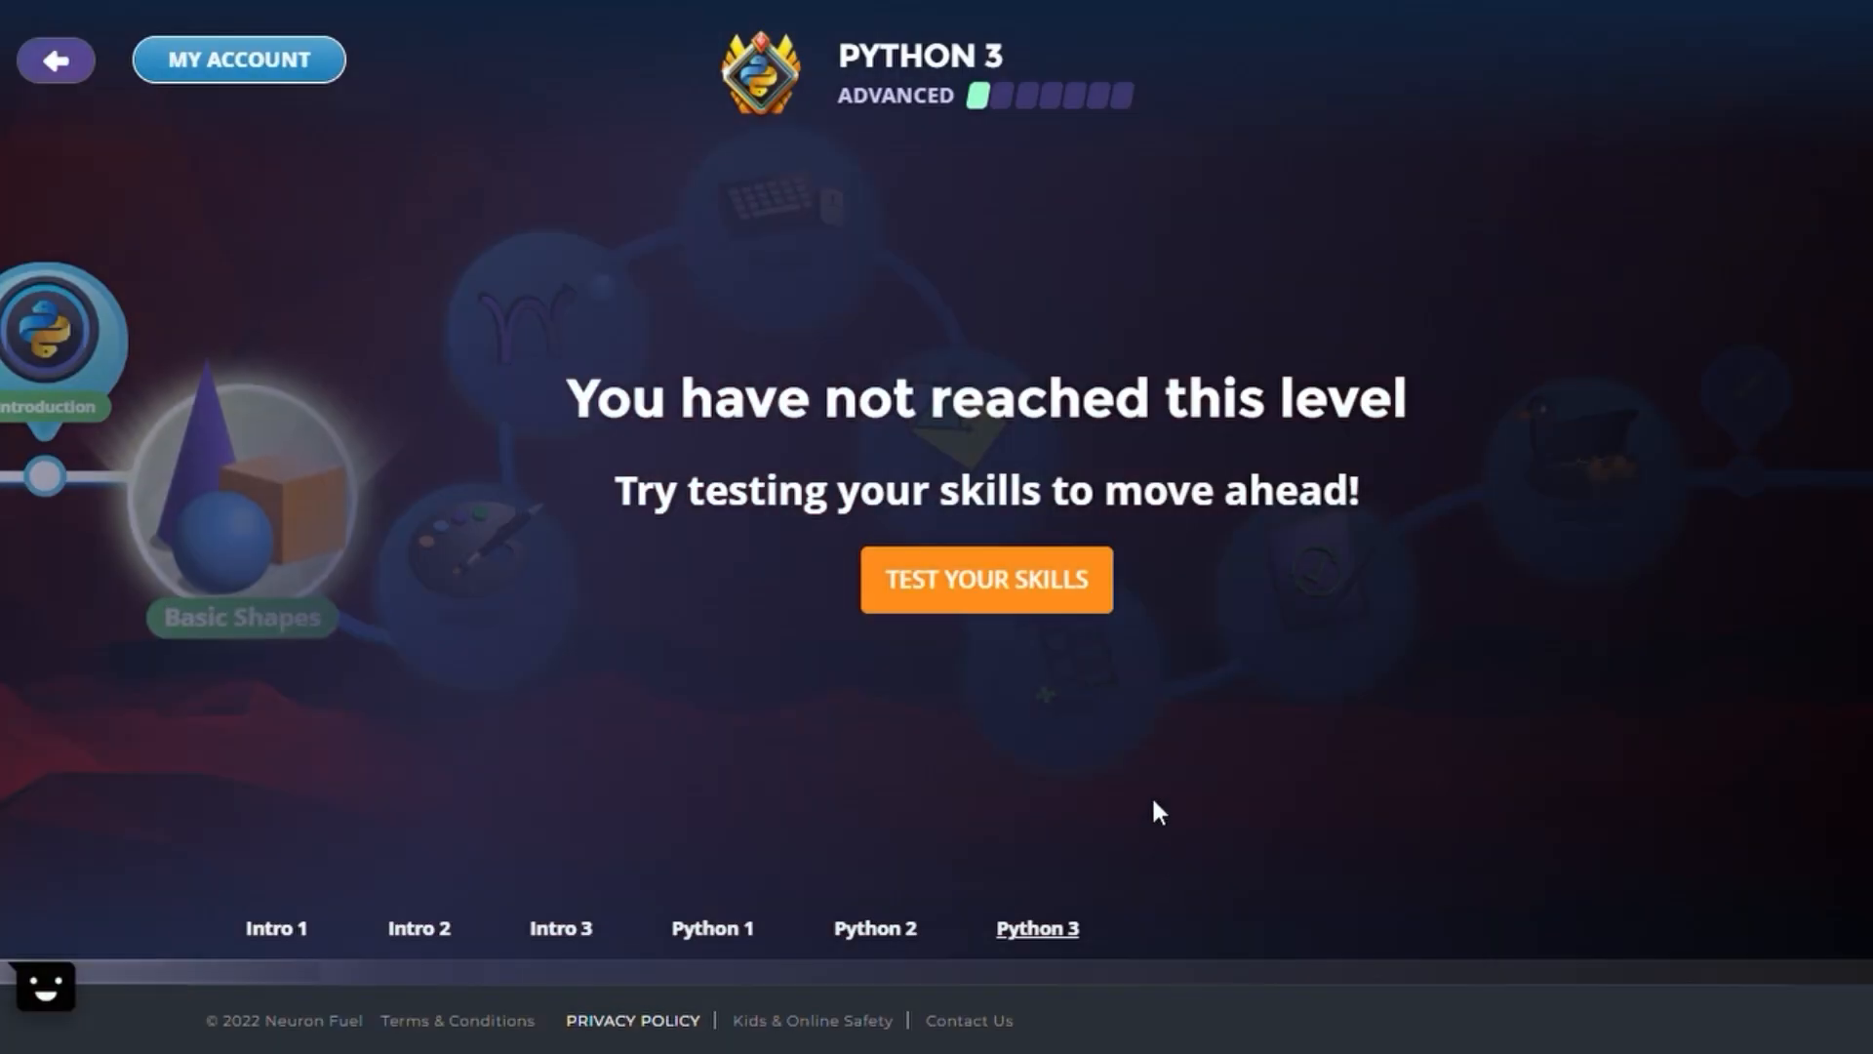
left_click(984, 580)
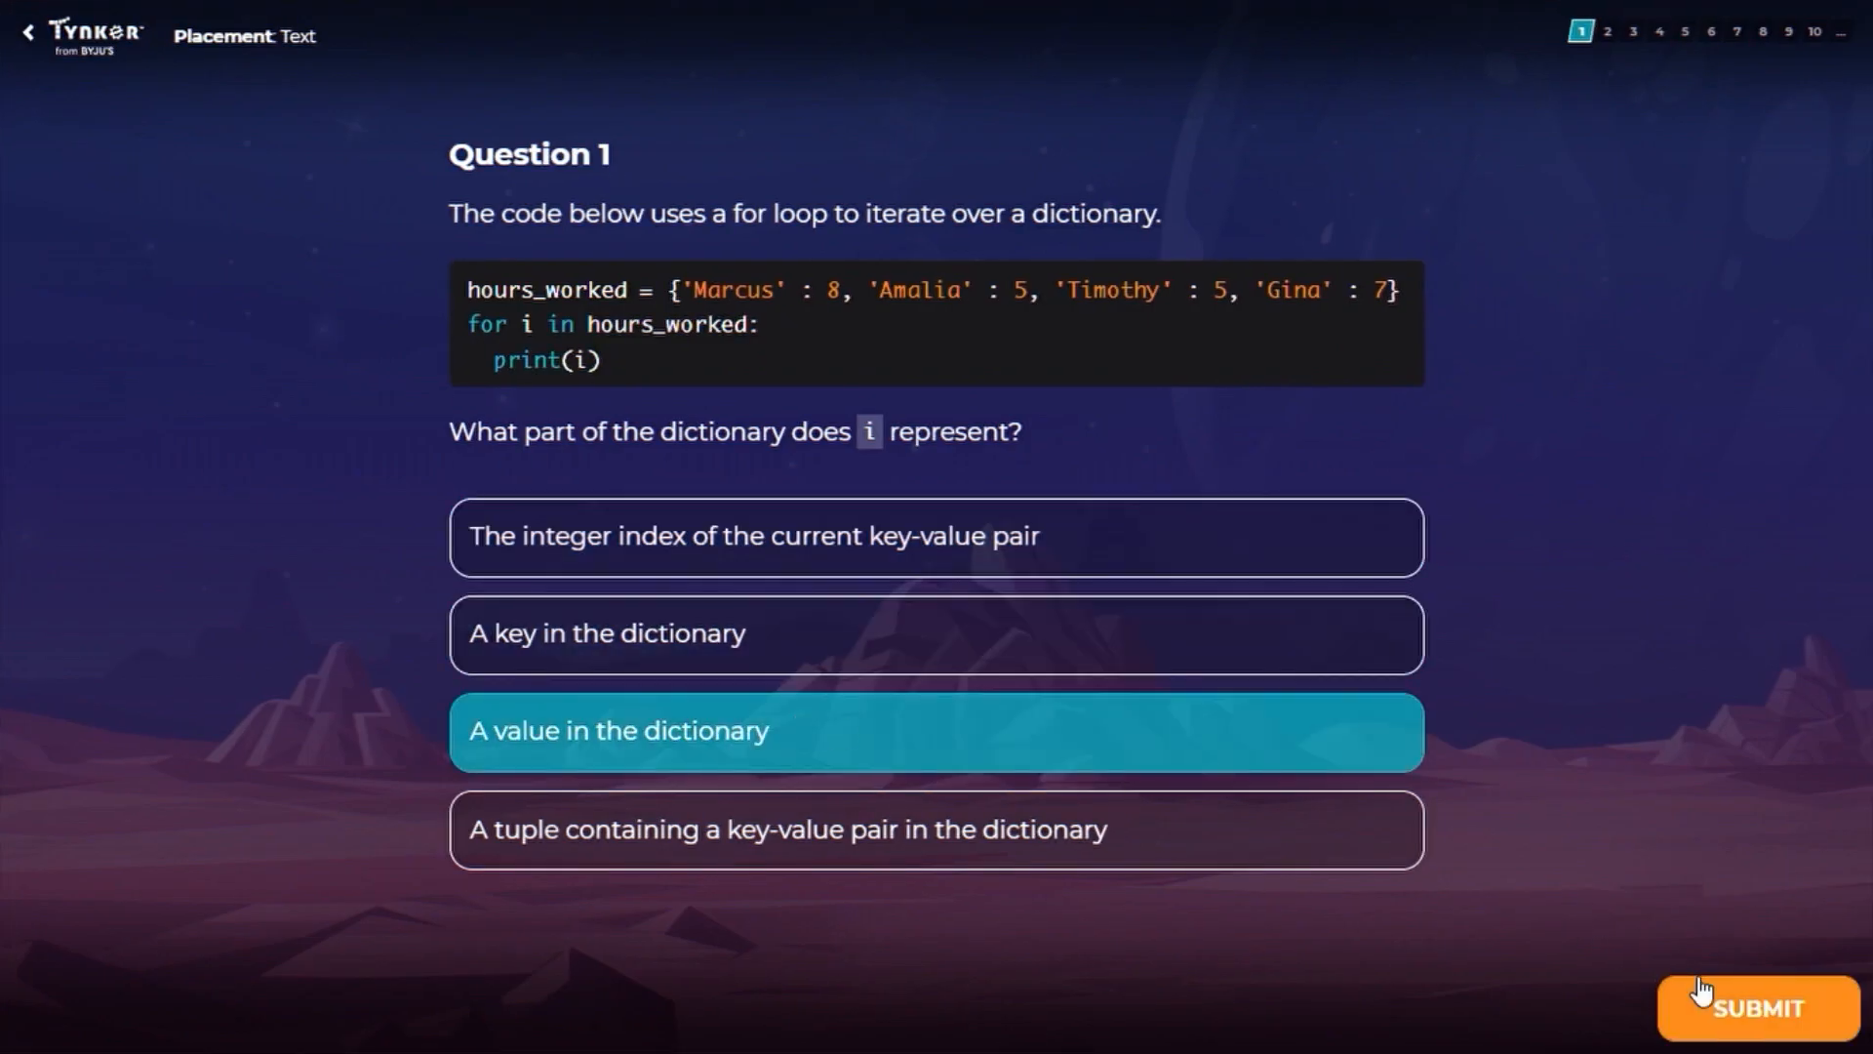
left_click(1756, 1007)
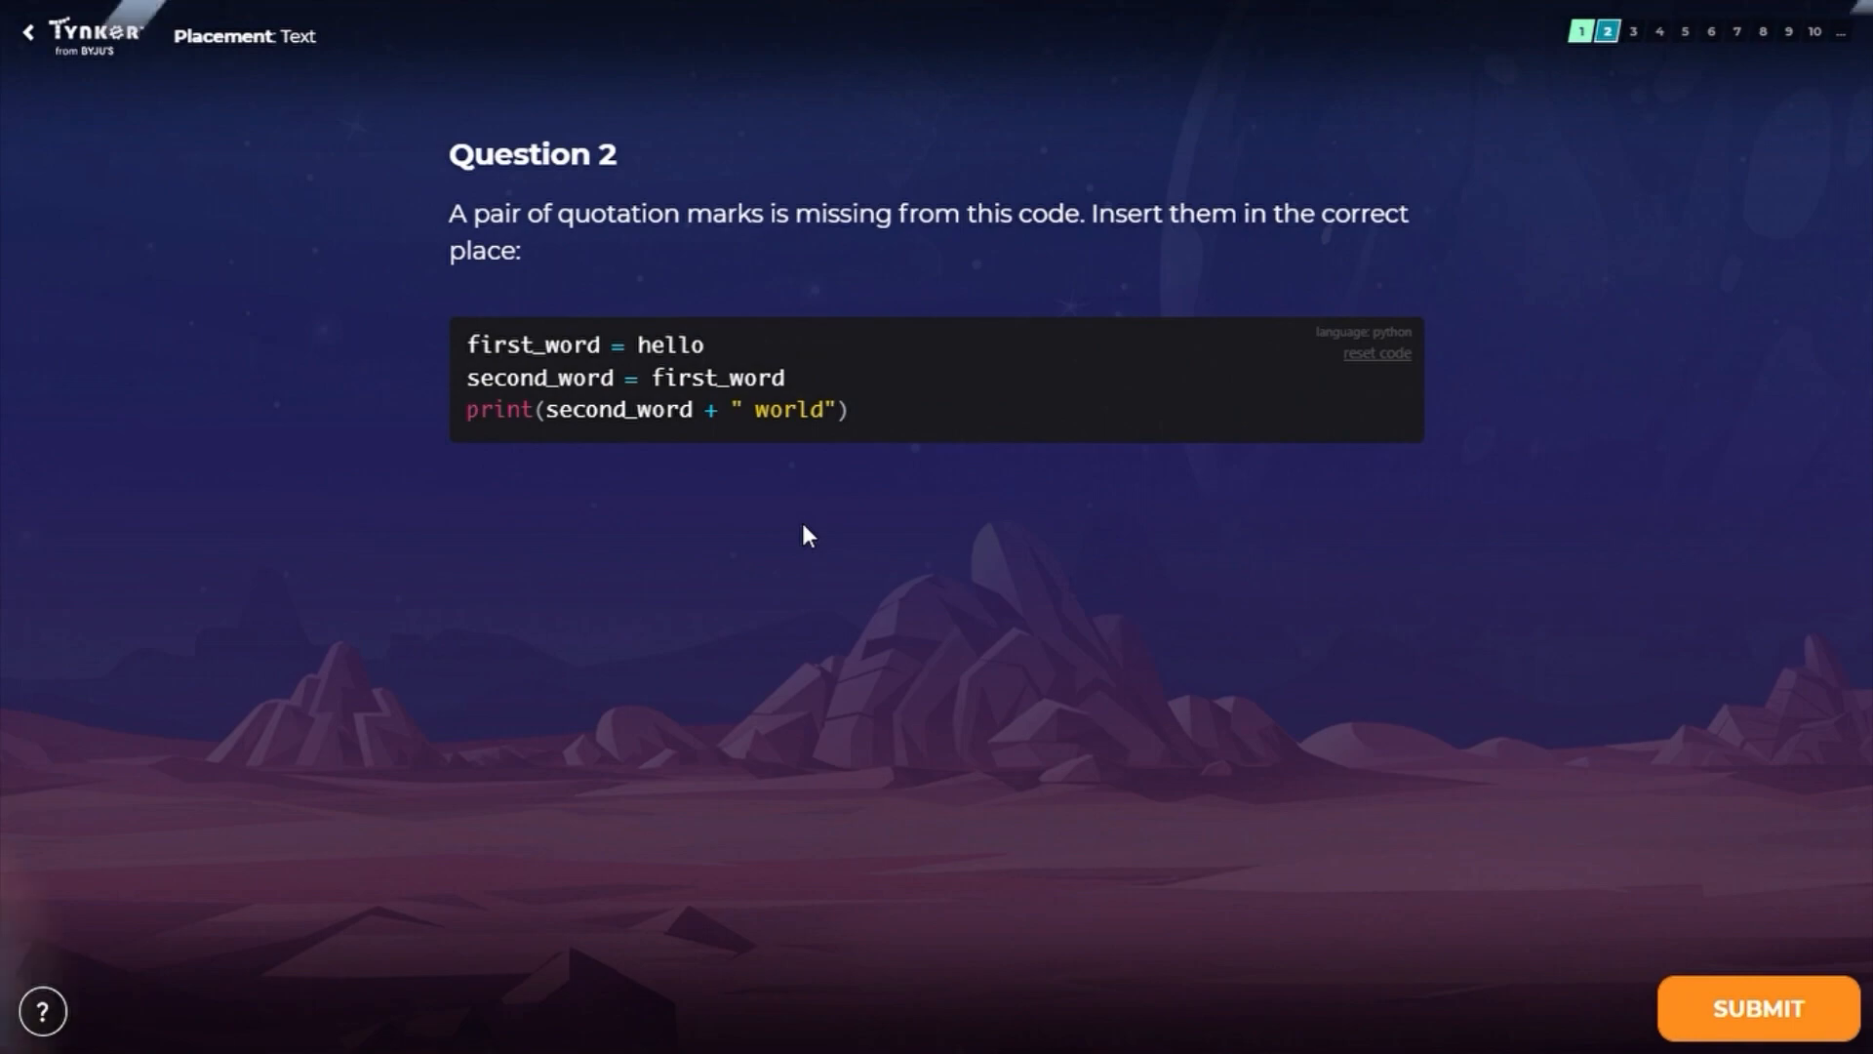